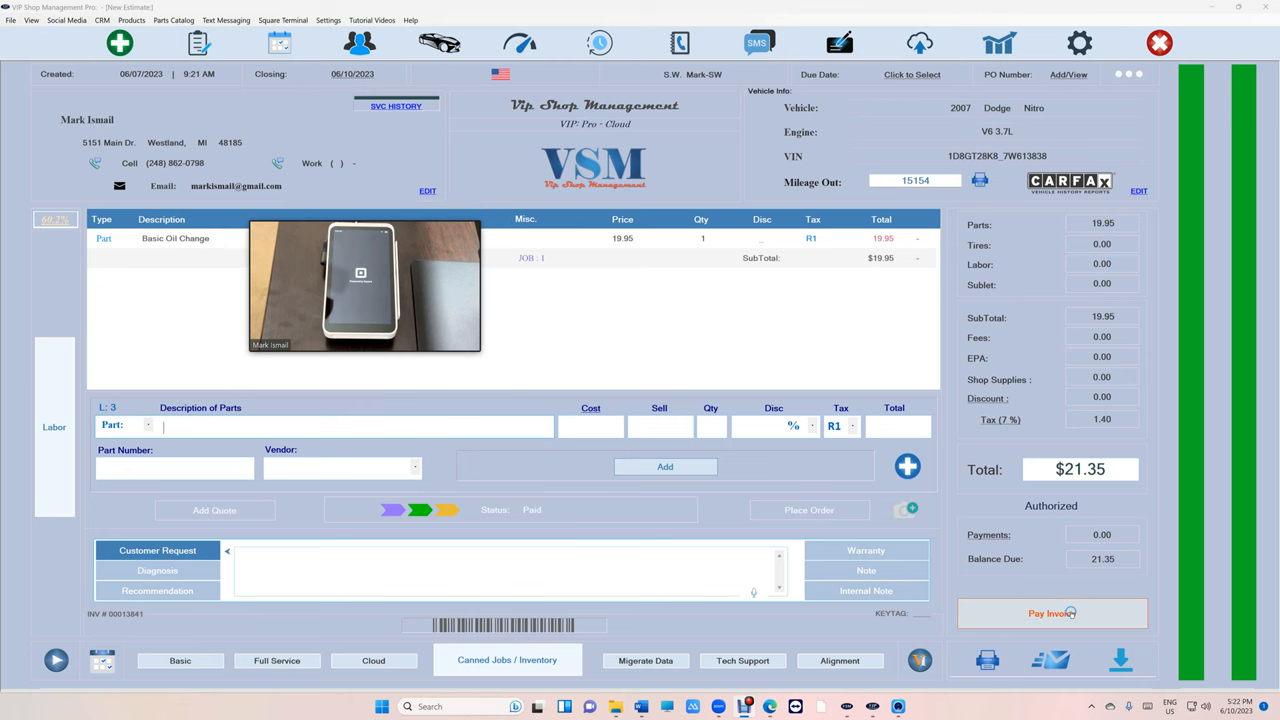
Pay by card with the 2.6% fee, sending $21.91 to the Square Terminal.
{"action": "left_click", "coordinate": [1051, 613]}
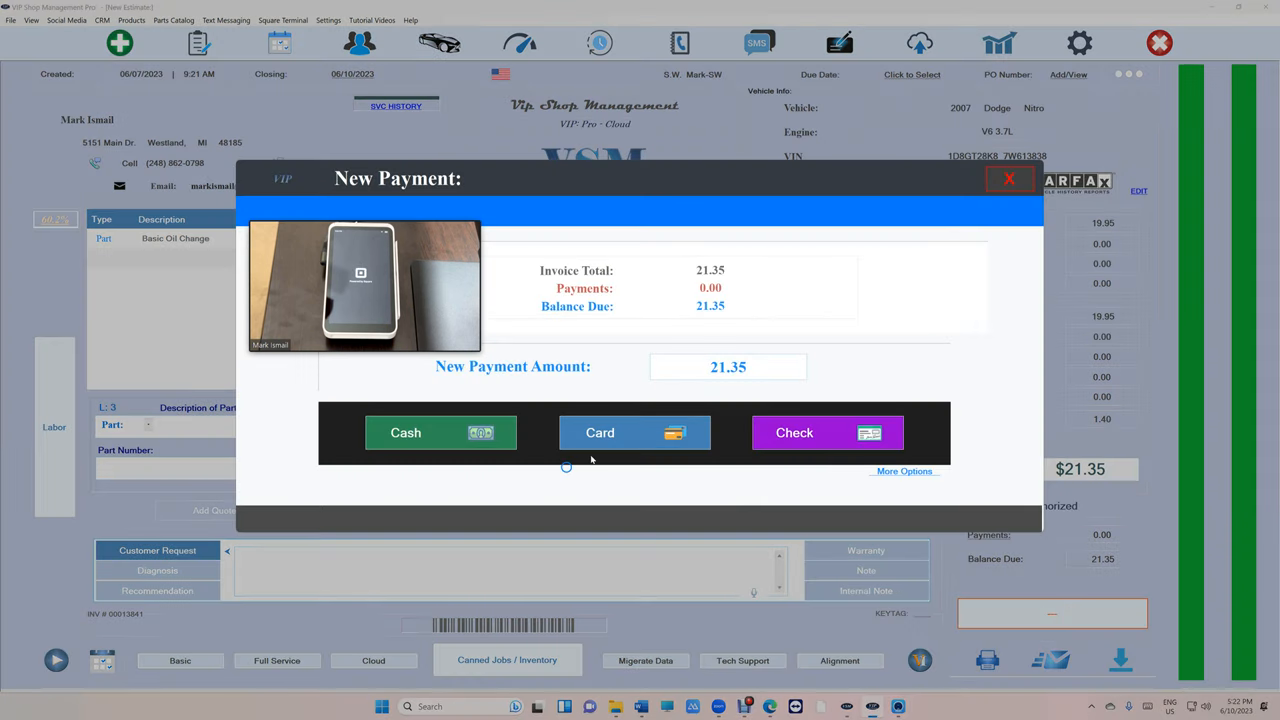
{"action": "left_click", "coordinate": [634, 432]}
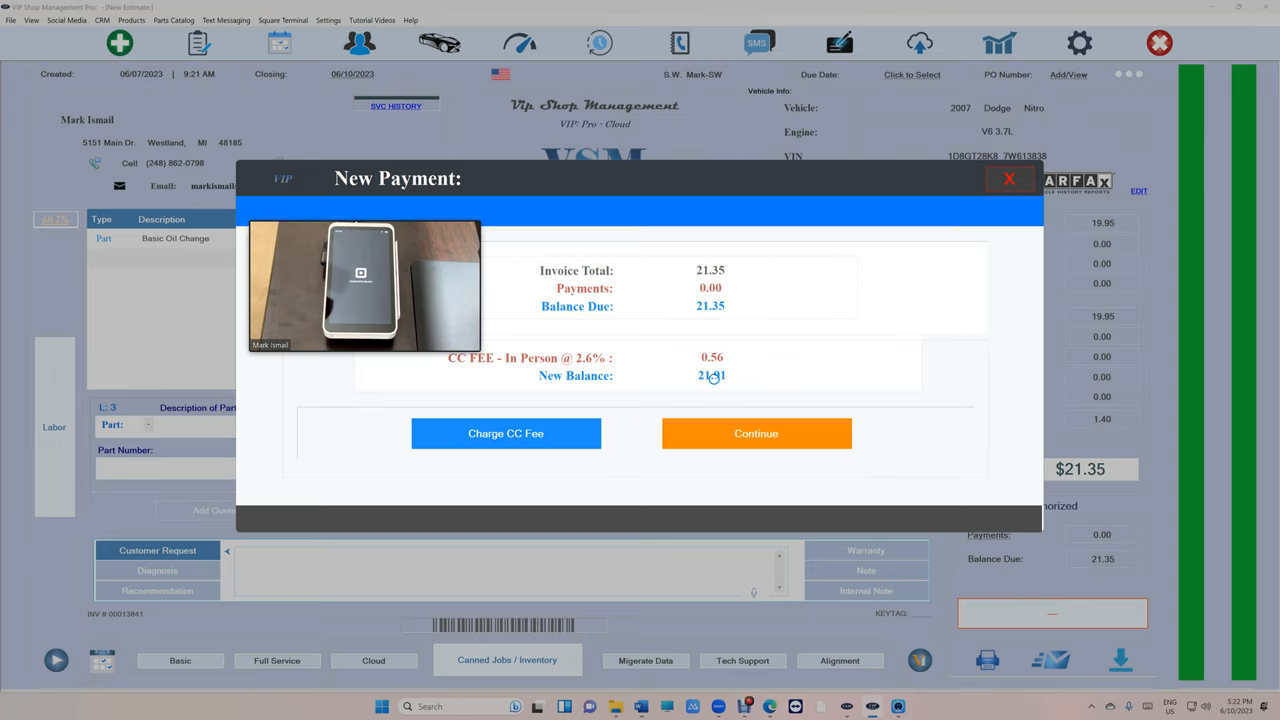
{"action": "left_click", "coordinate": [505, 433]}
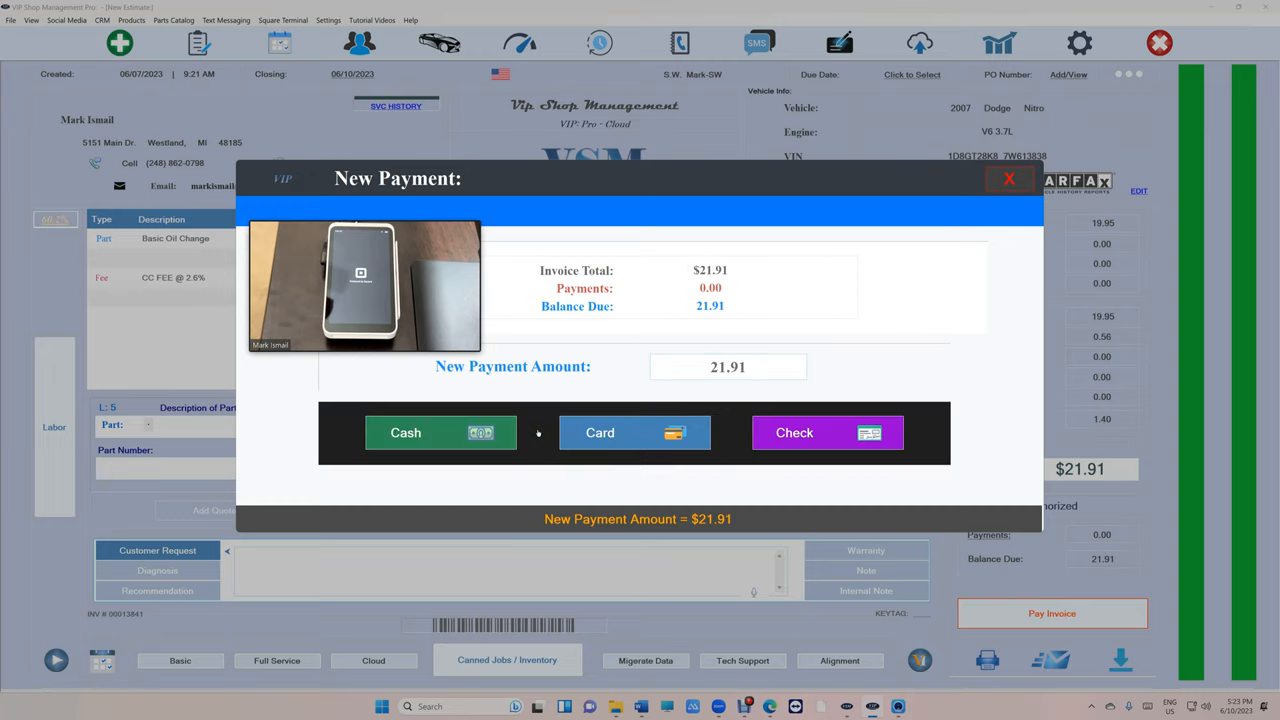
{"action": "left_click", "coordinate": [634, 432]}
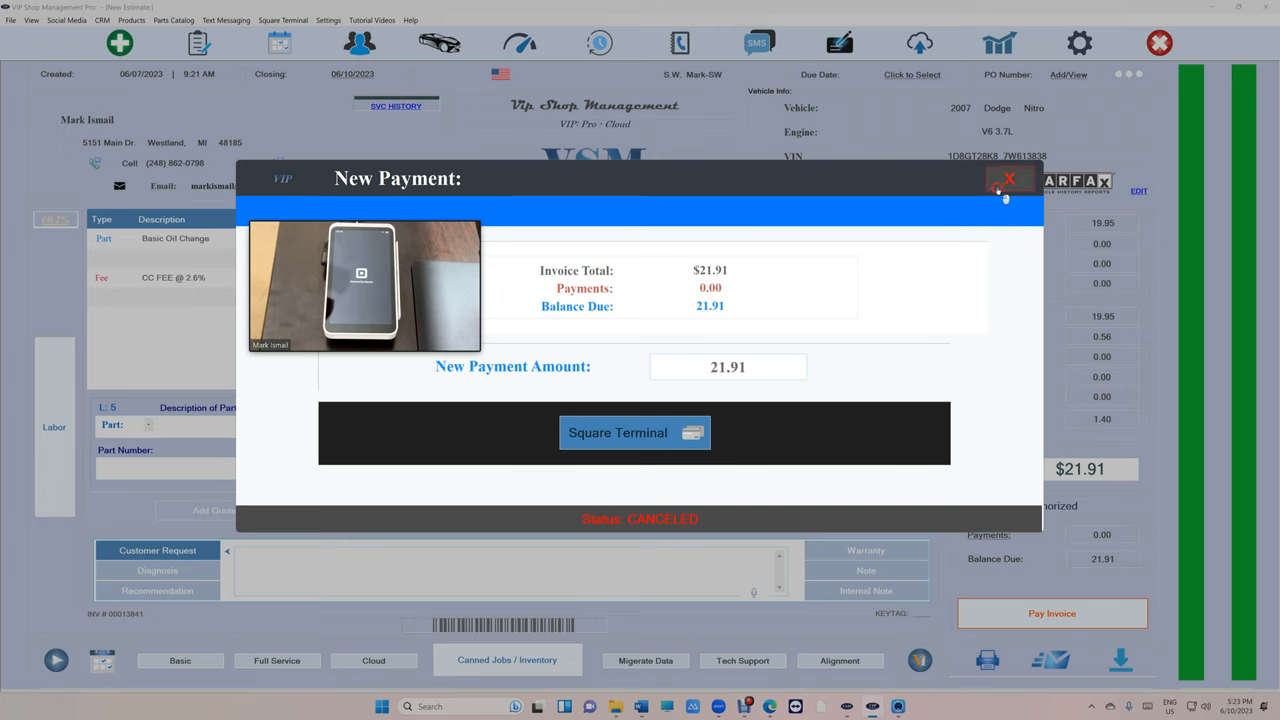
Resend the $21.91 fee-added card charge to the terminal, then cancel it.
{"action": "left_click", "coordinate": [1008, 180]}
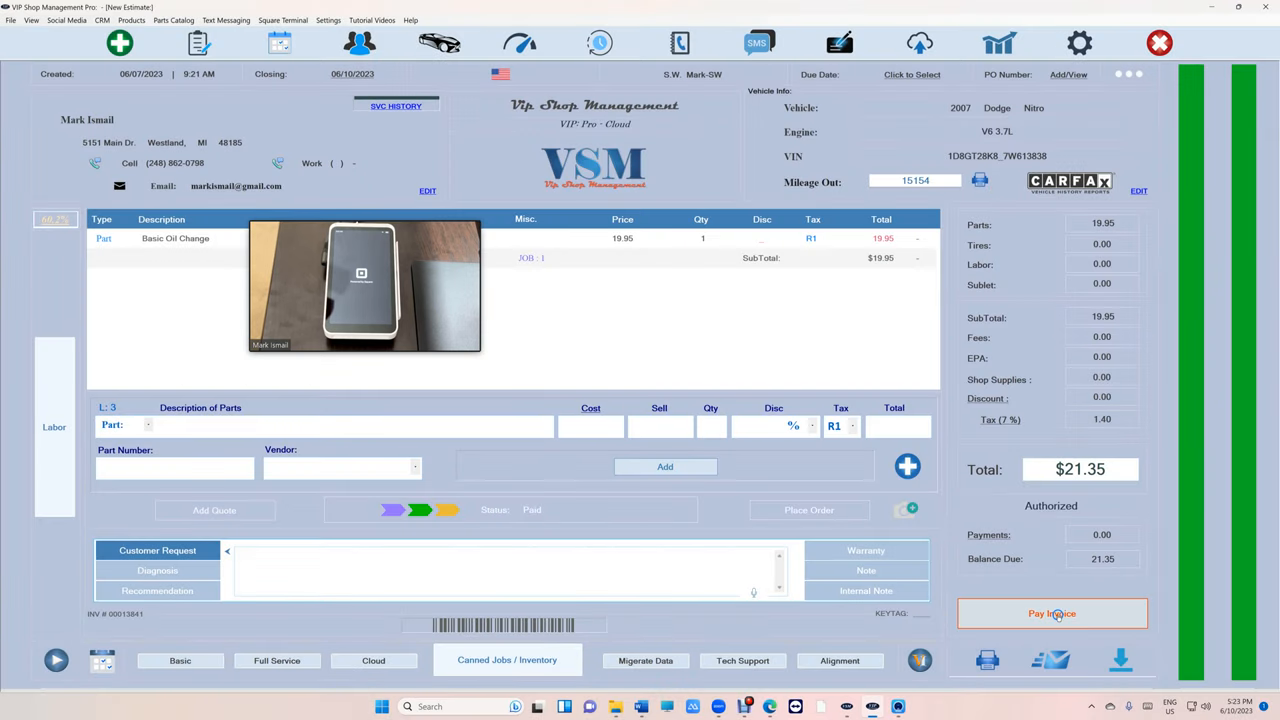
{"action": "left_click", "coordinate": [1051, 613]}
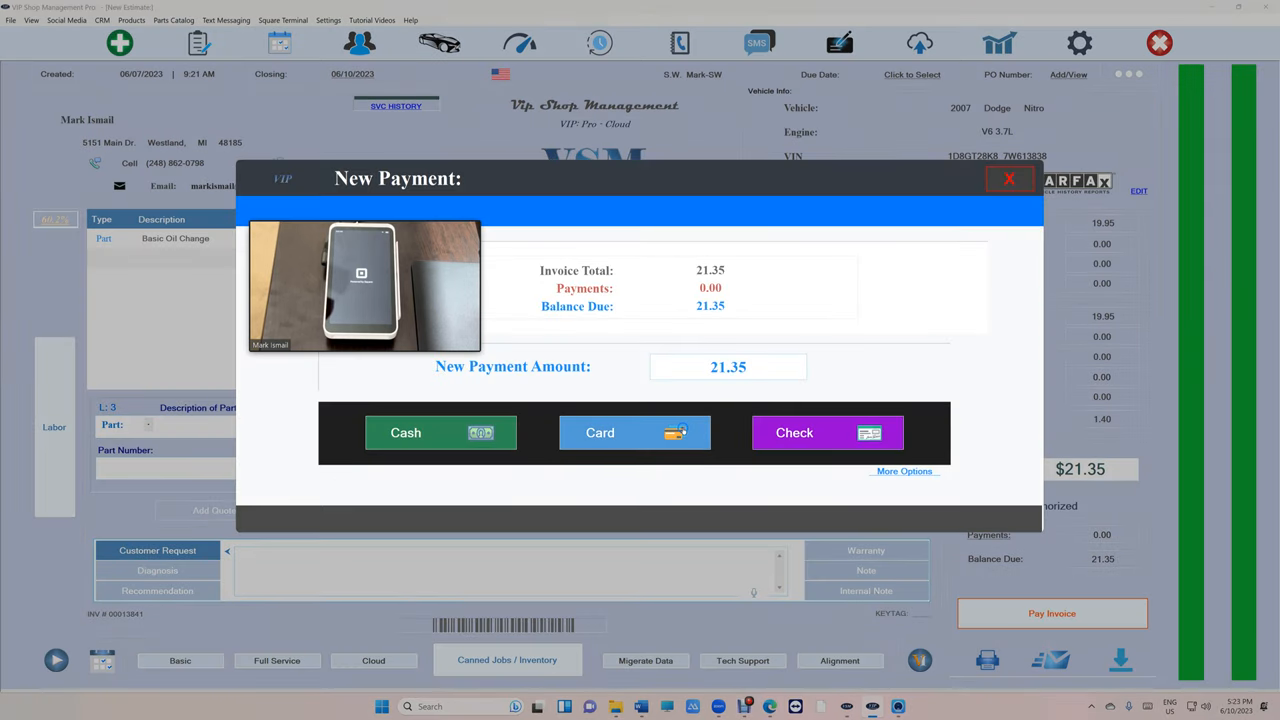
{"action": "left_click", "coordinate": [634, 432]}
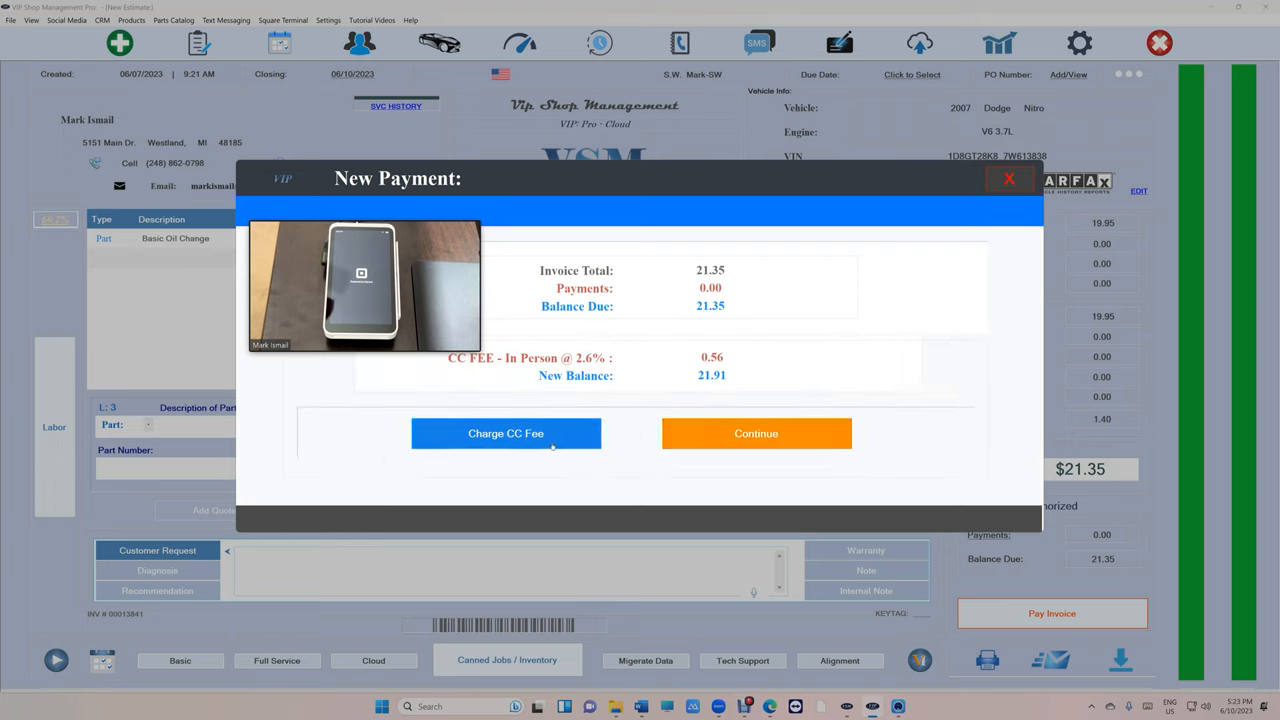
{"action": "left_click", "coordinate": [505, 433]}
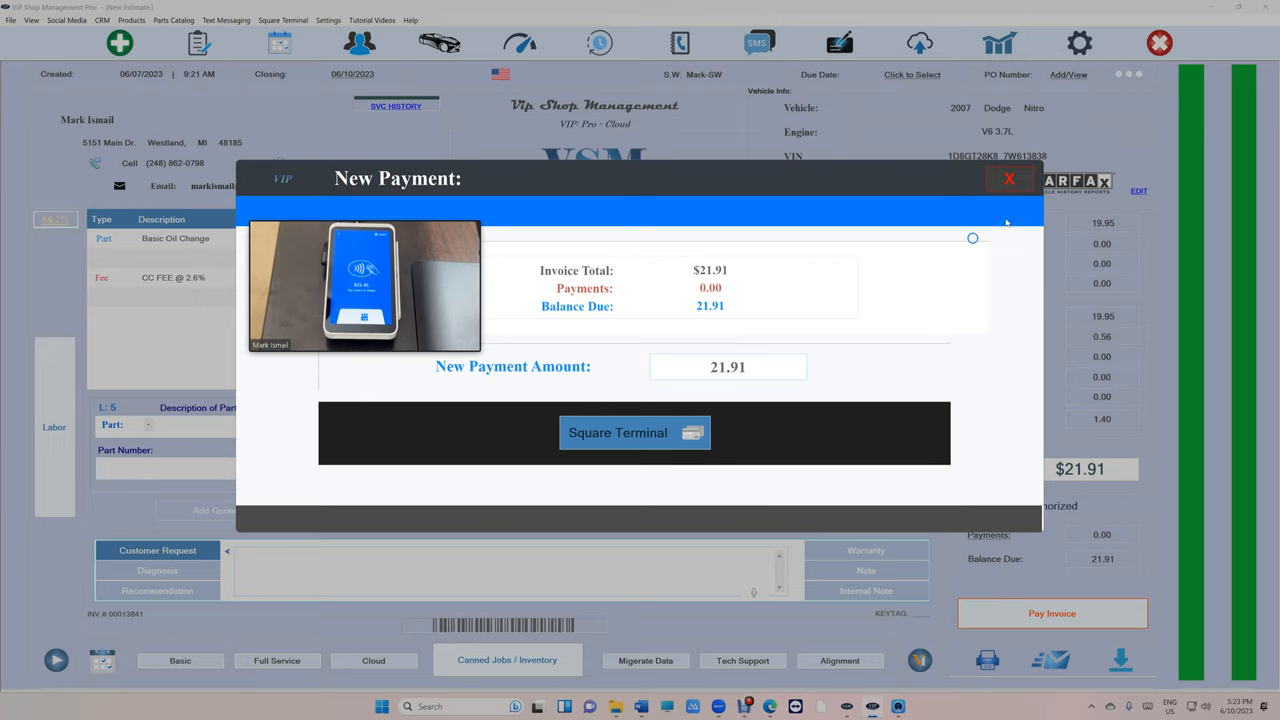
{"action": "left_click", "coordinate": [634, 432]}
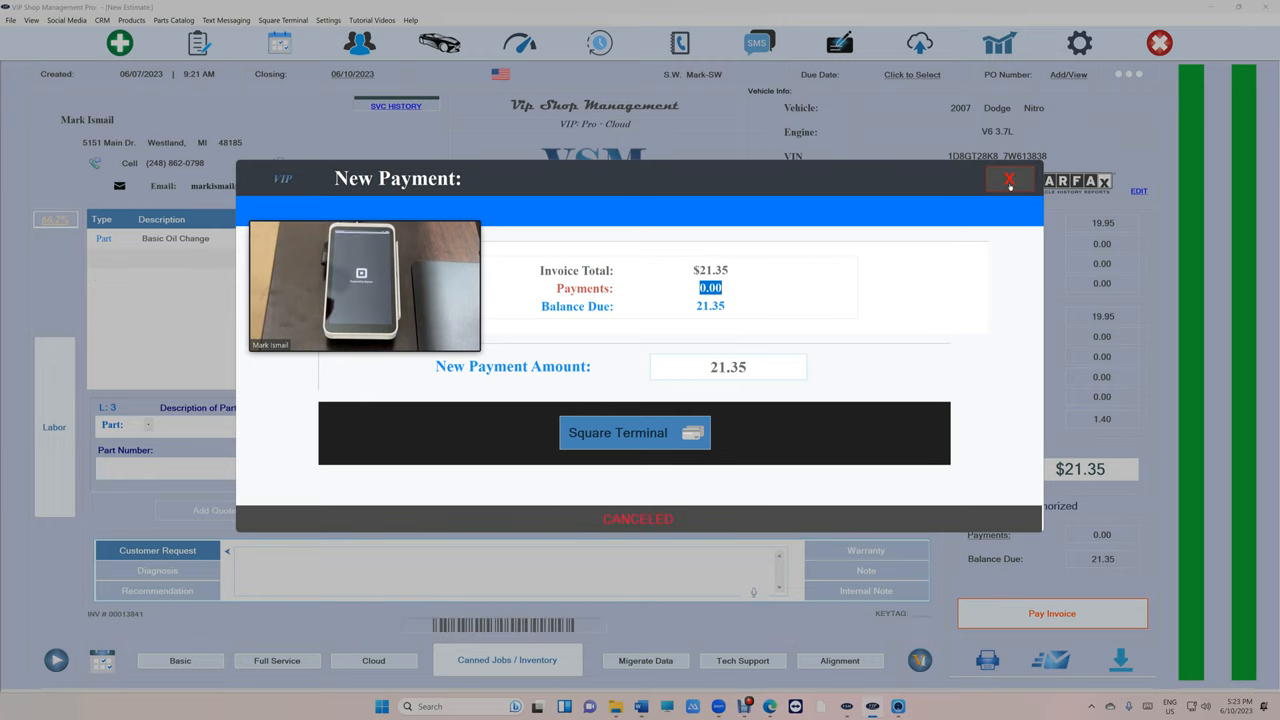
Charge $21.91 with the 2.6% card fee on the Square Terminal until COMPLETED.
{"action": "left_click", "coordinate": [1009, 179]}
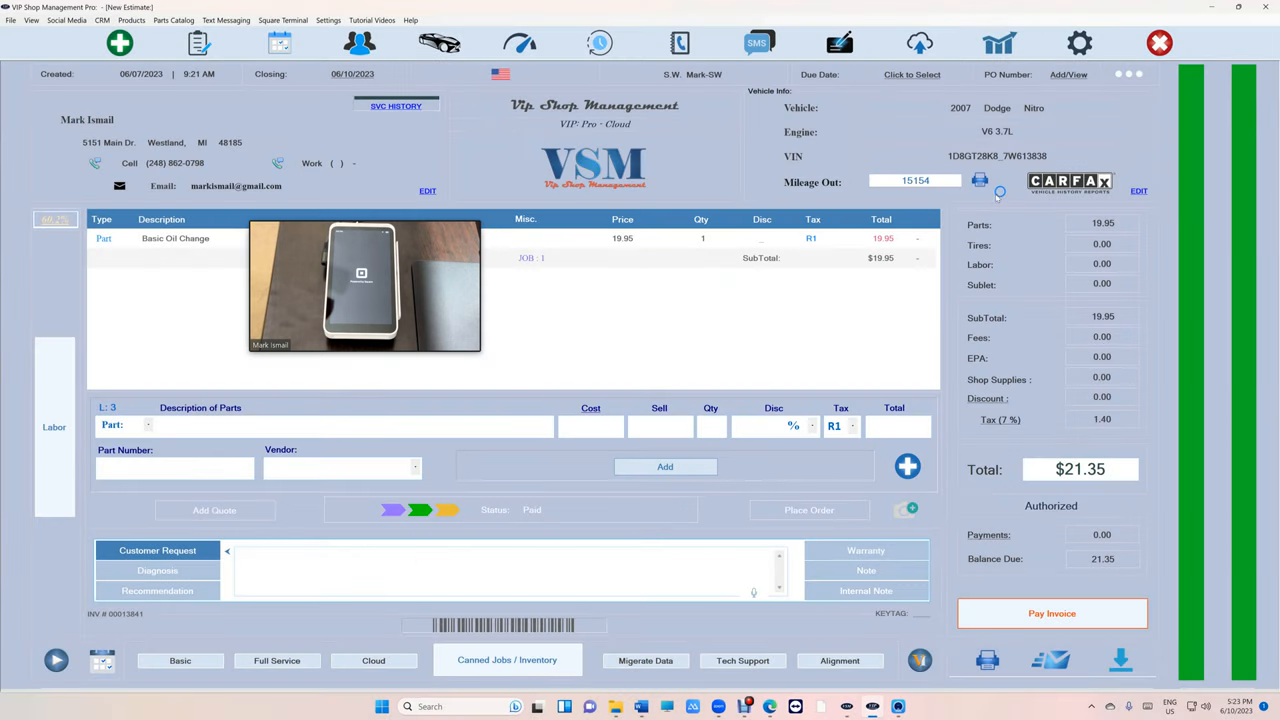
{"action": "left_click", "coordinate": [1051, 613]}
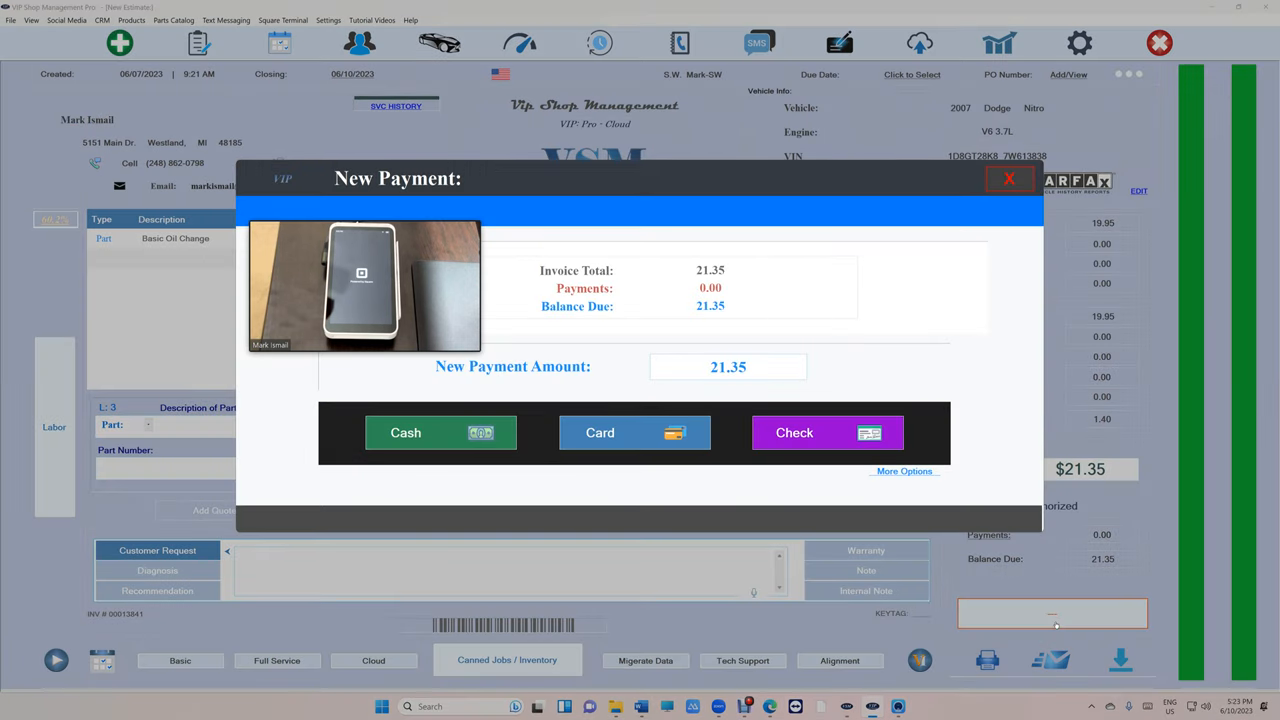
{"action": "mouse_move", "coordinate": [670, 507]}
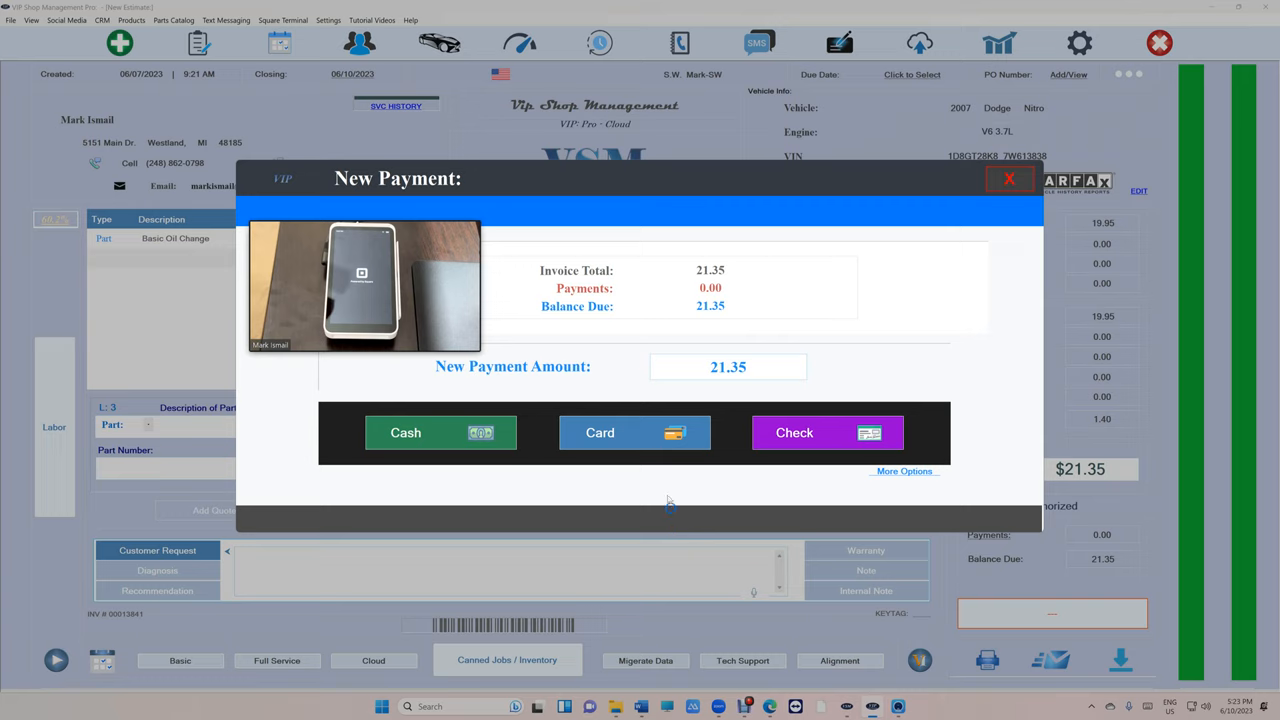
{"action": "left_click", "coordinate": [634, 432]}
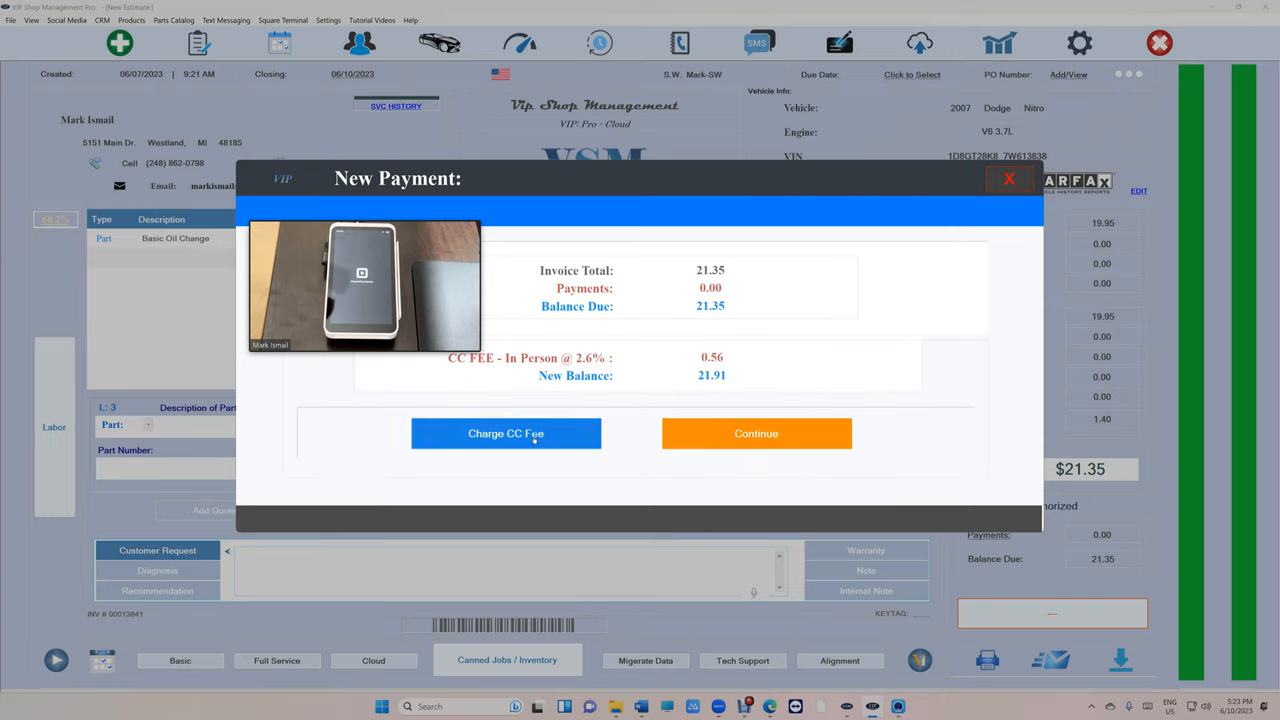
{"action": "left_click", "coordinate": [505, 433]}
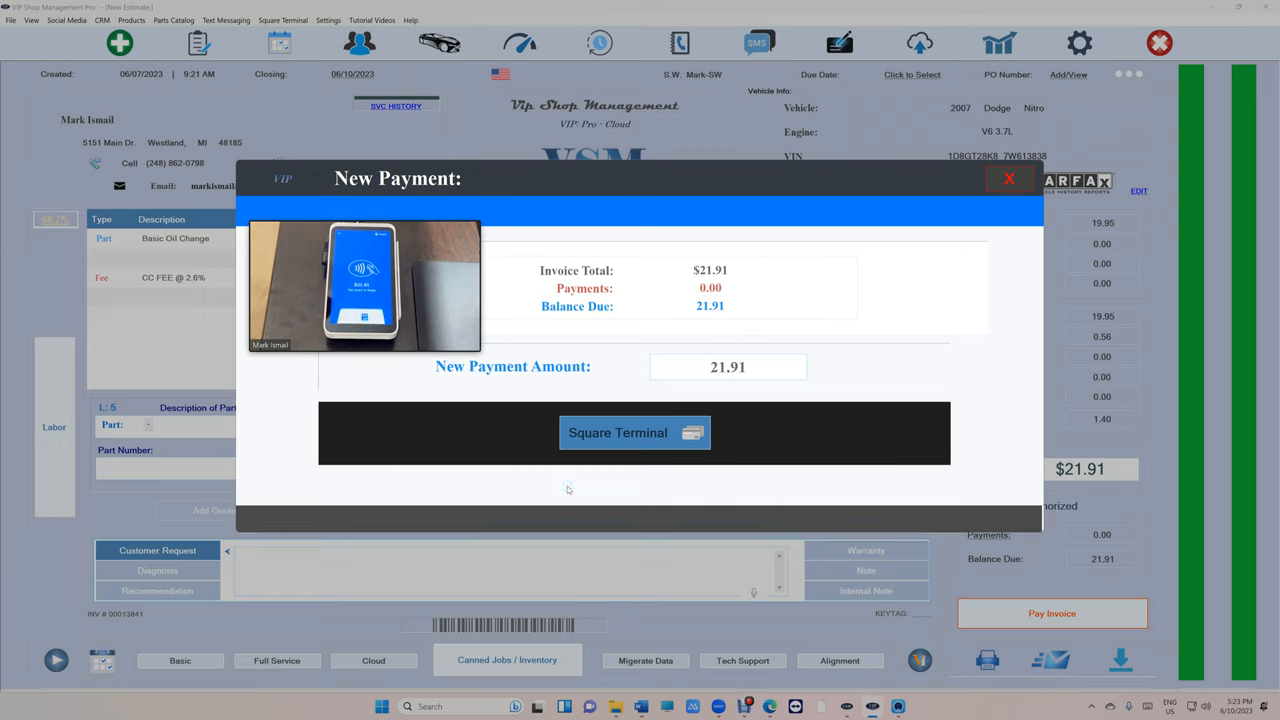
{"action": "left_click", "coordinate": [634, 432]}
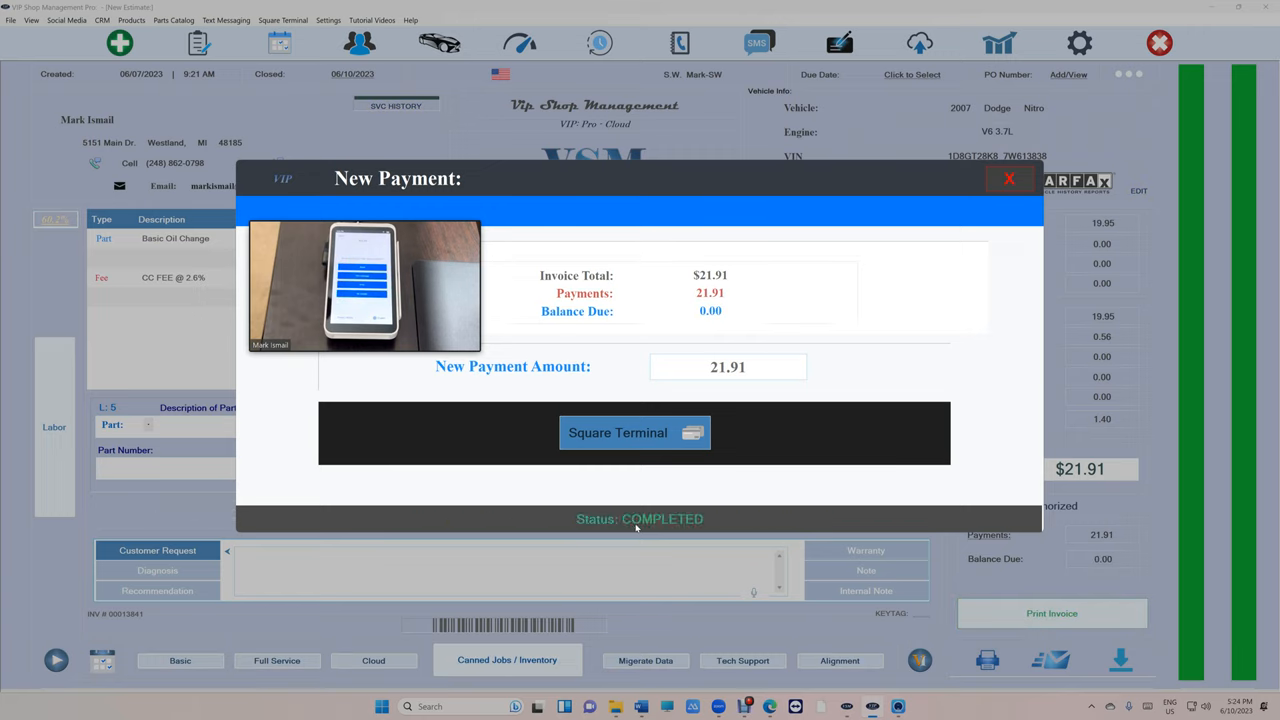
Dismiss the payment dialogs and print-preview the invoice showing $21.91 paid, $0.00 due.
{"action": "left_click", "coordinate": [635, 432]}
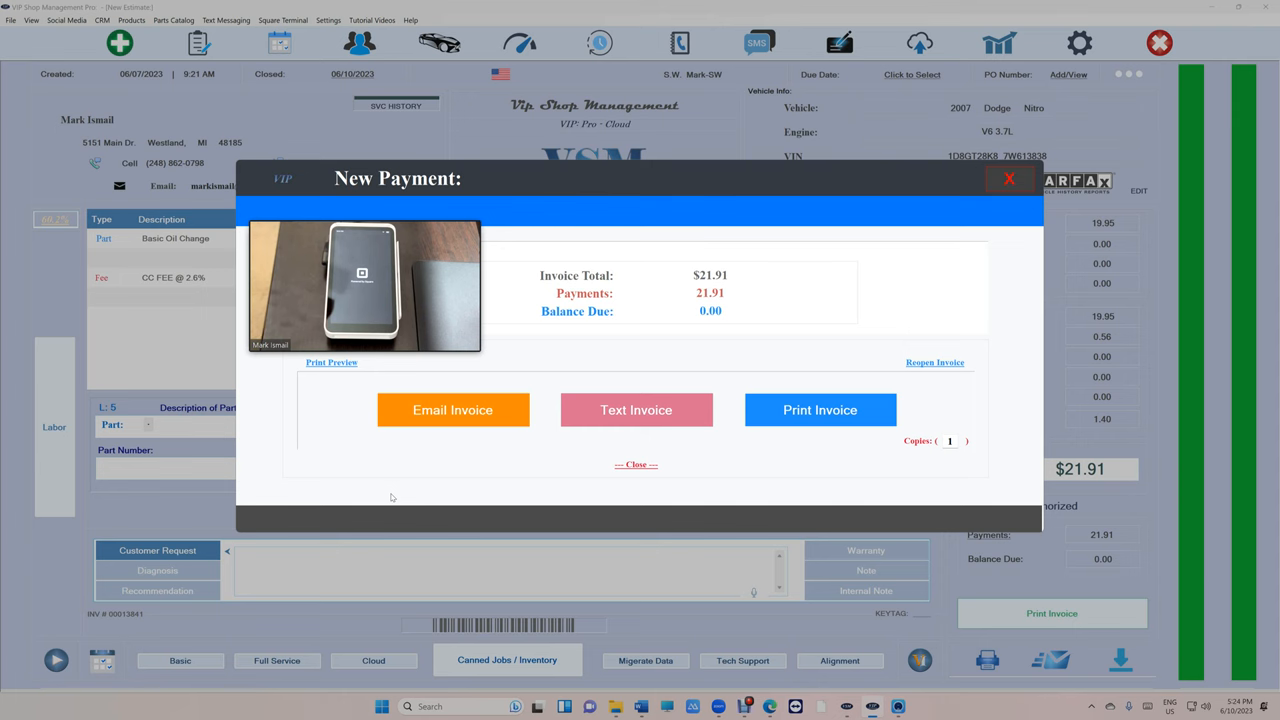
{"action": "left_click", "coordinate": [636, 464]}
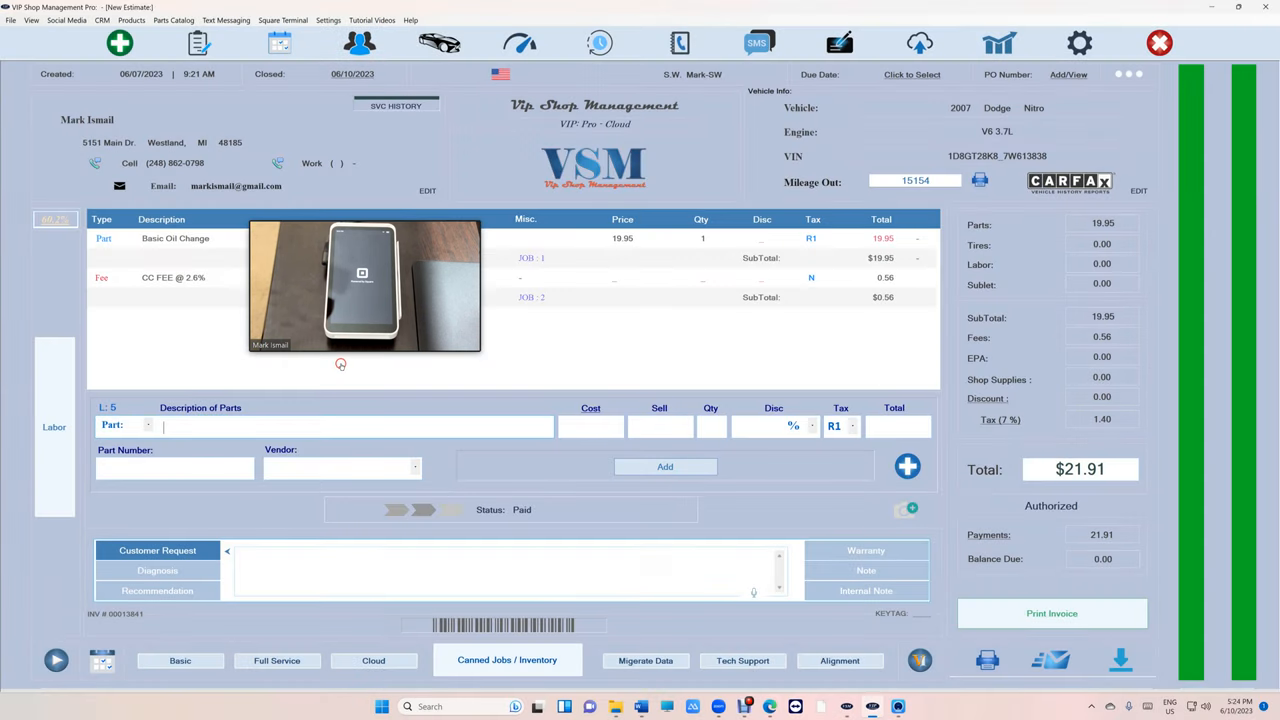
{"action": "left_click", "coordinate": [1051, 613]}
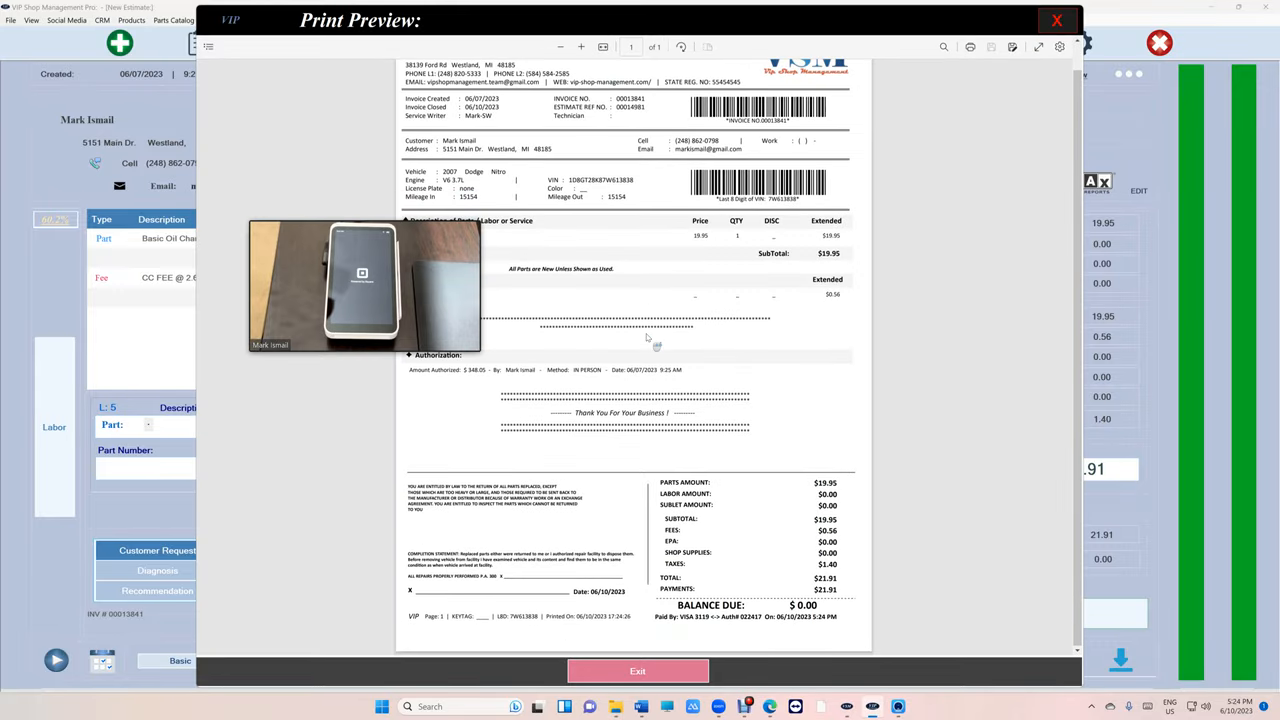
{"action": "left_click", "coordinate": [637, 671]}
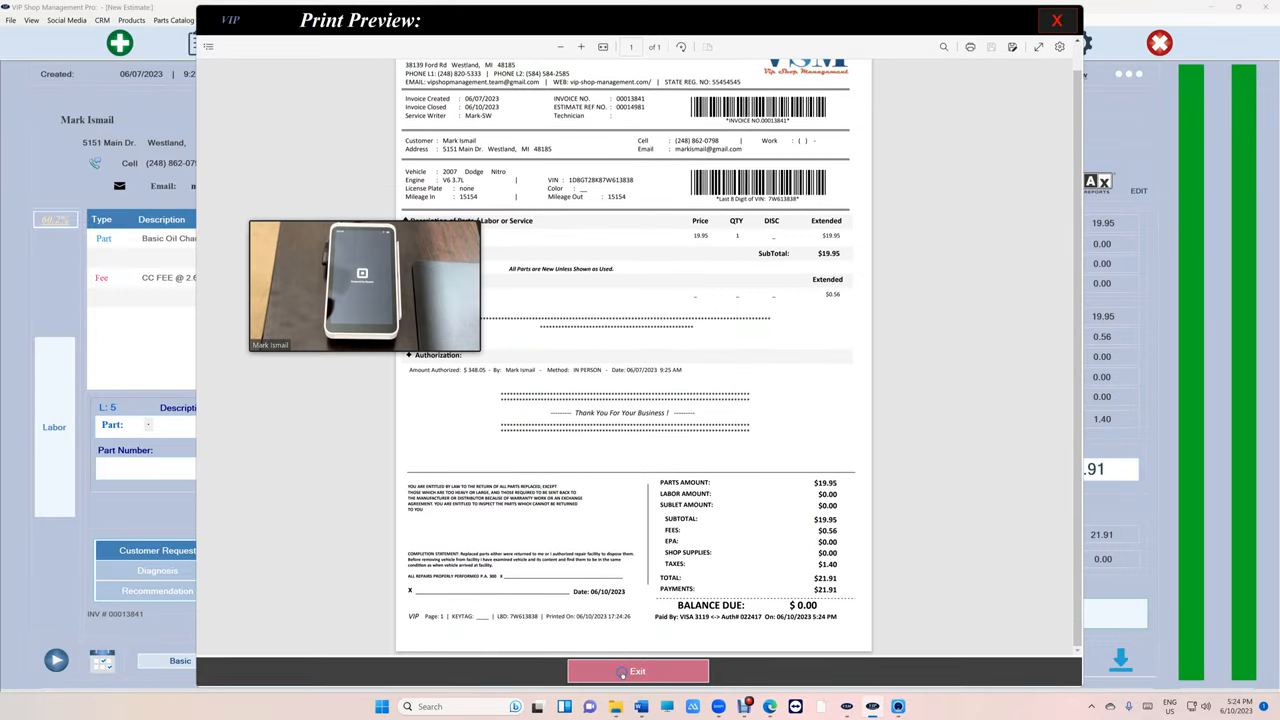